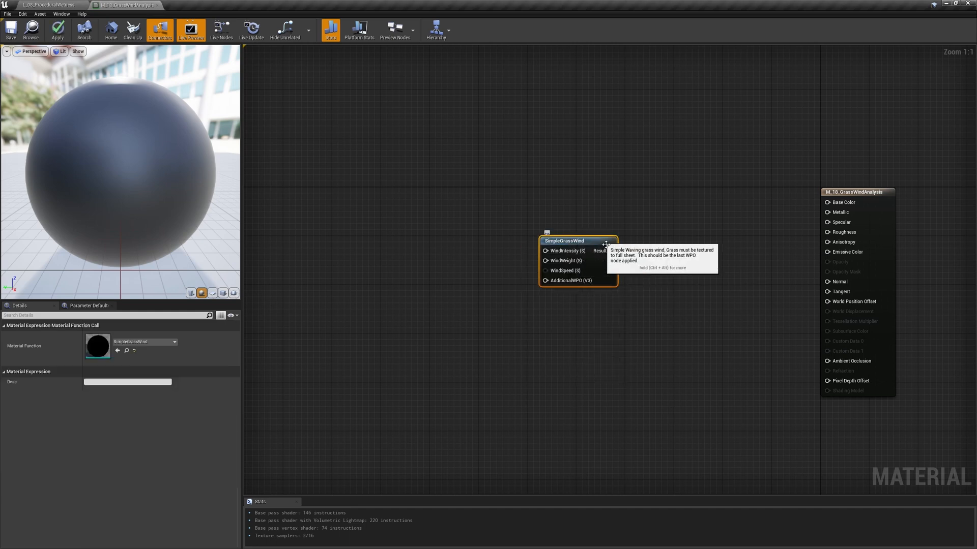
mouse_move(655, 246)
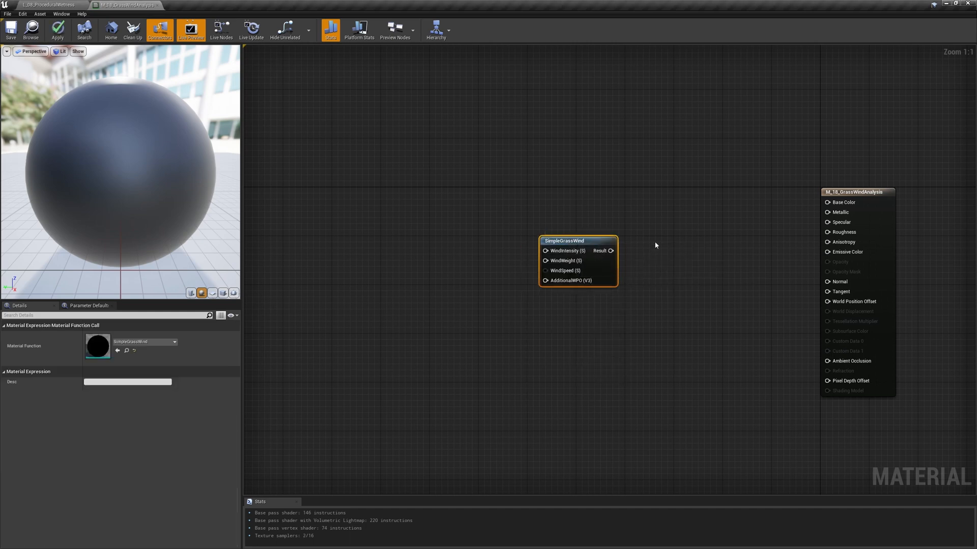
Step: Open the SimpleGrassWind function to view MF_18_SimpleGrassWind_Mod's wind direction and time nodes
double_click(578, 240)
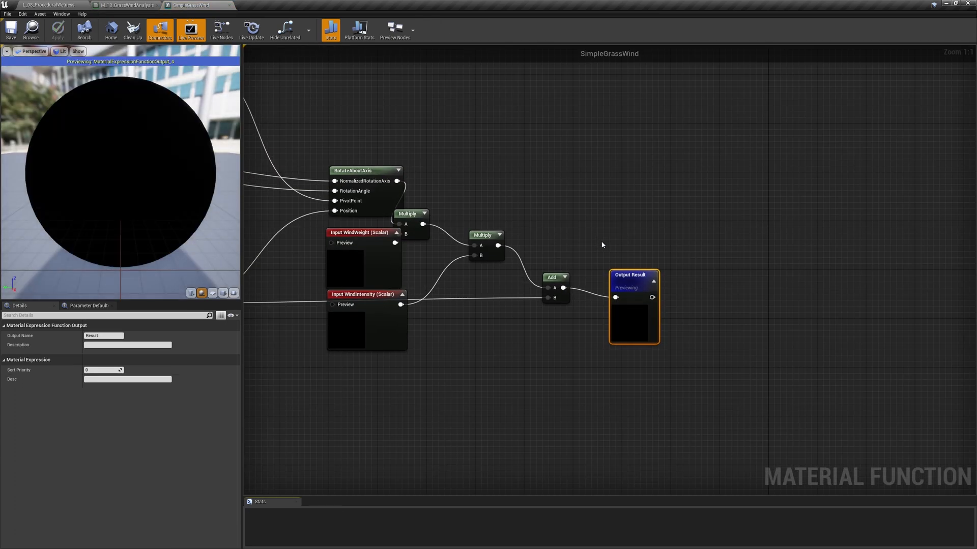
scroll("down", 3)
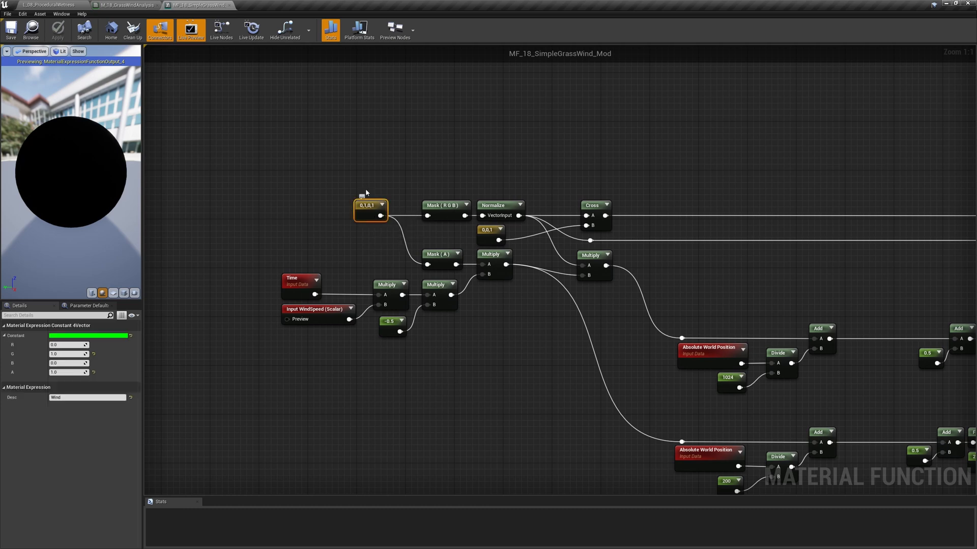
mouse_move(372, 177)
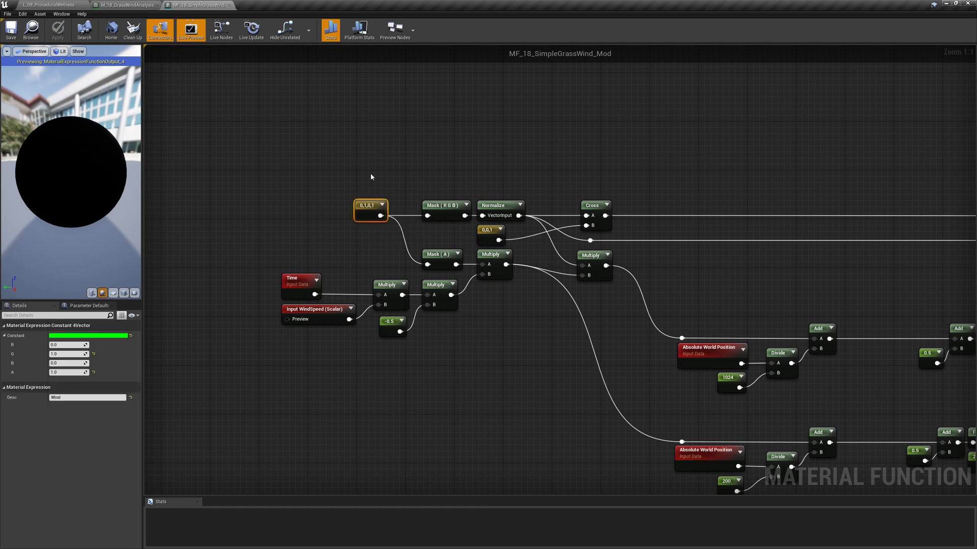
left_click(499, 205)
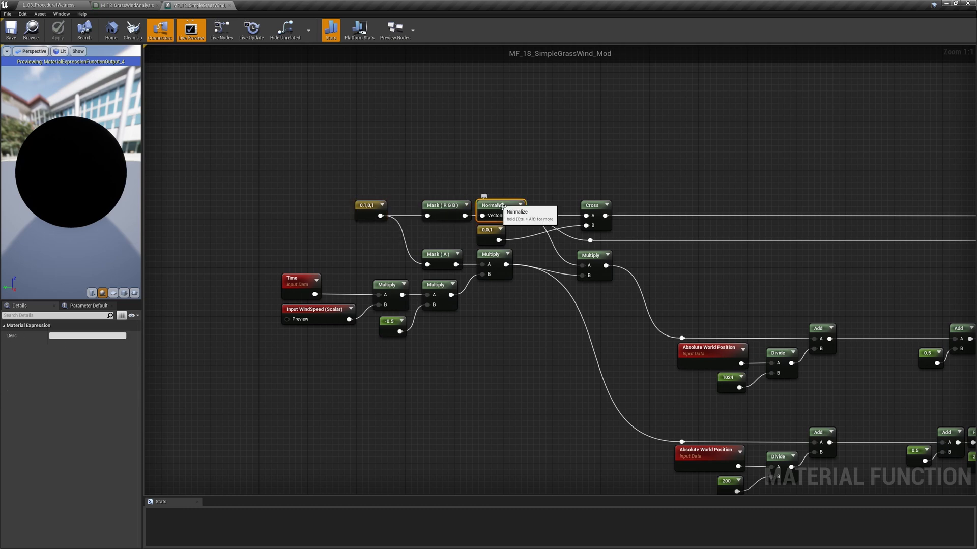
left_click(592, 205)
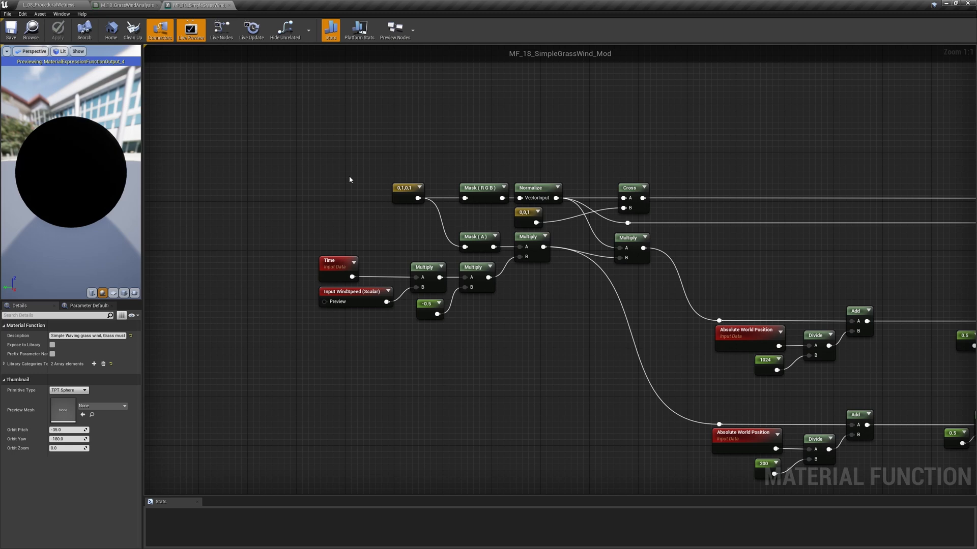
left_click(336, 262)
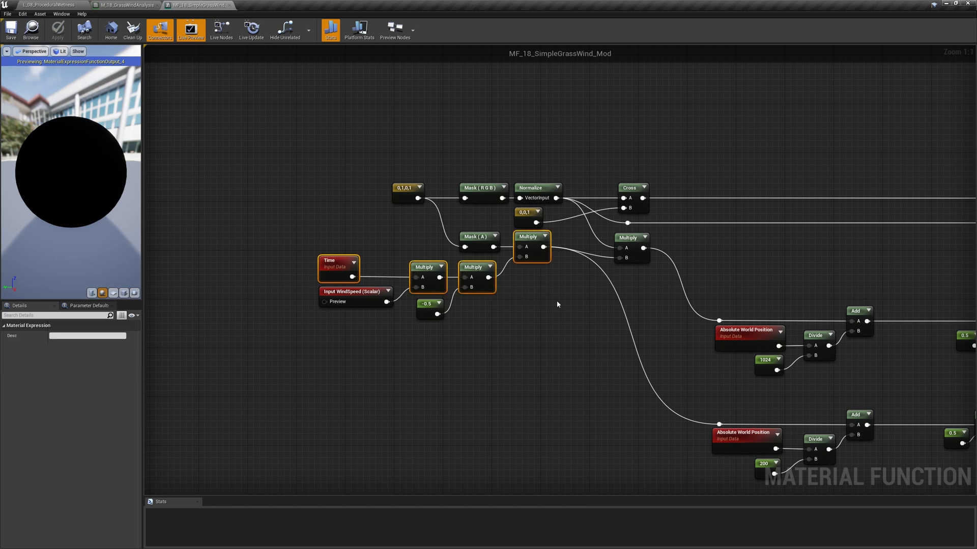
left_click(630, 237)
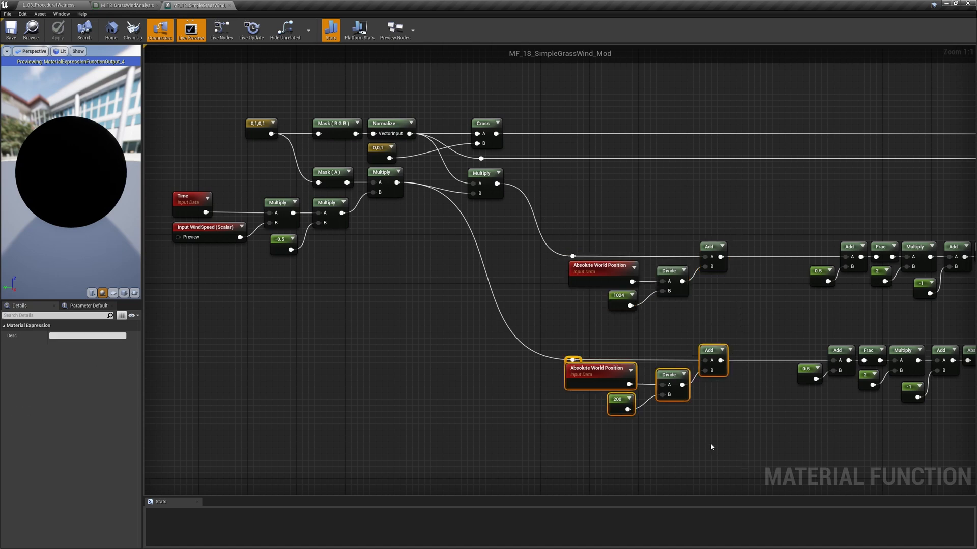
left_click(712, 447)
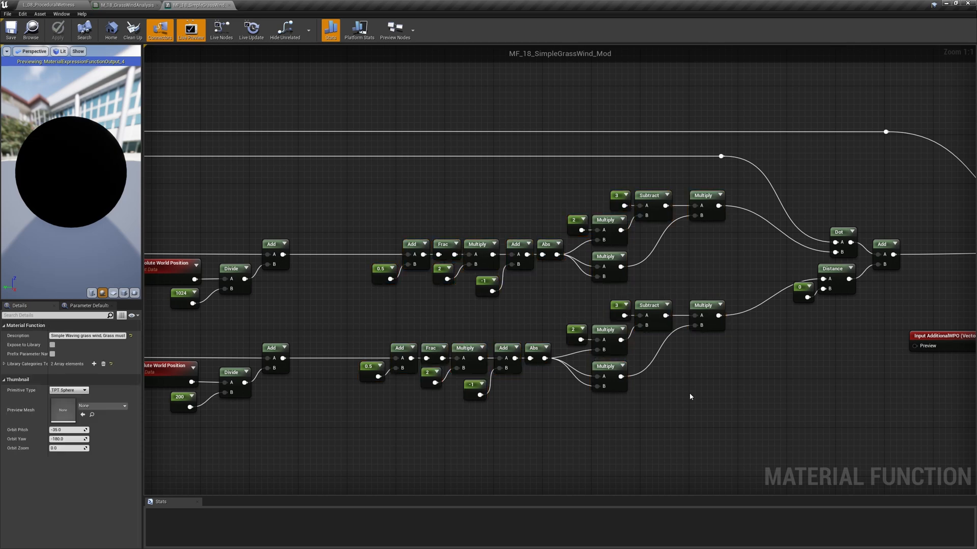
Step: Preview the upper Multiply node's output on a cube mesh, then clear the node selection
left_click(704, 195)
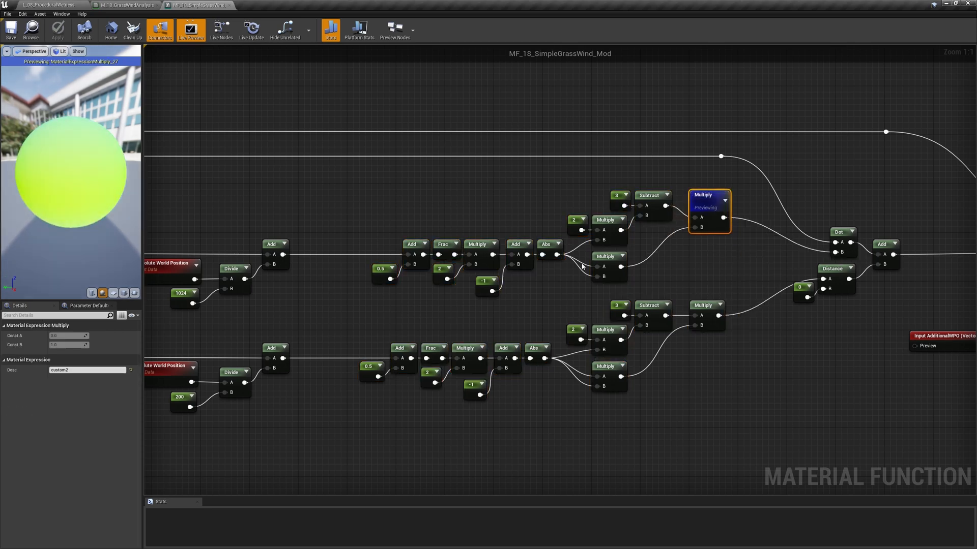
left_click(7, 51)
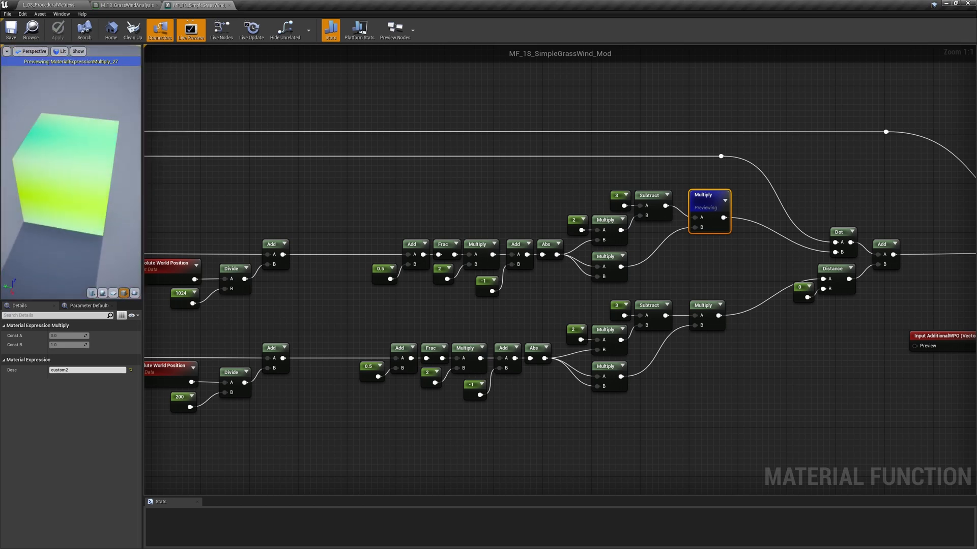
left_click(704, 305)
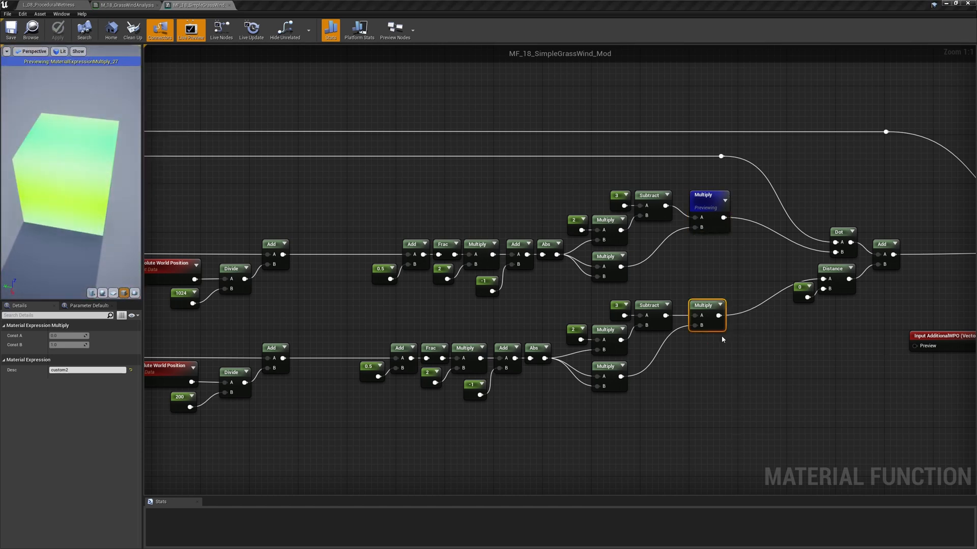
left_click(703, 305)
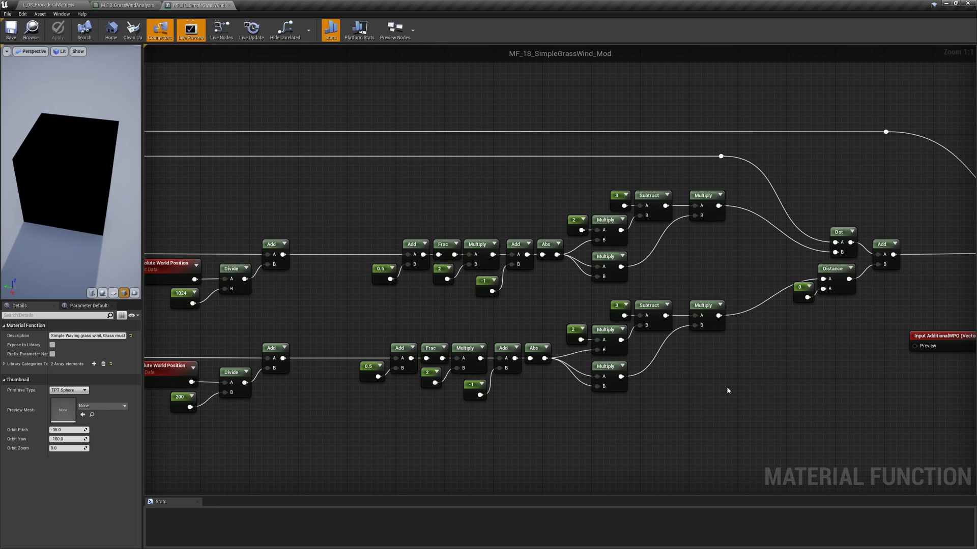
right_click(838, 232)
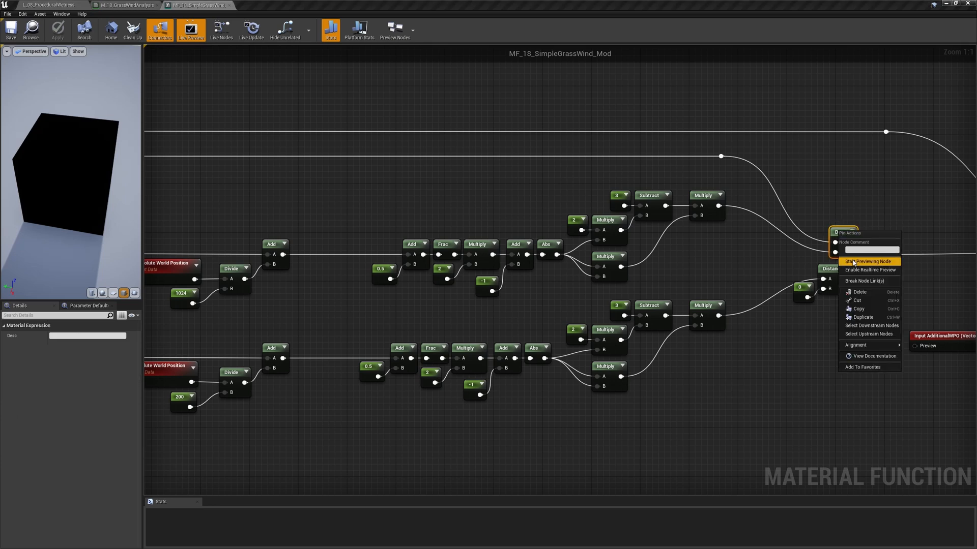
left_click(868, 261)
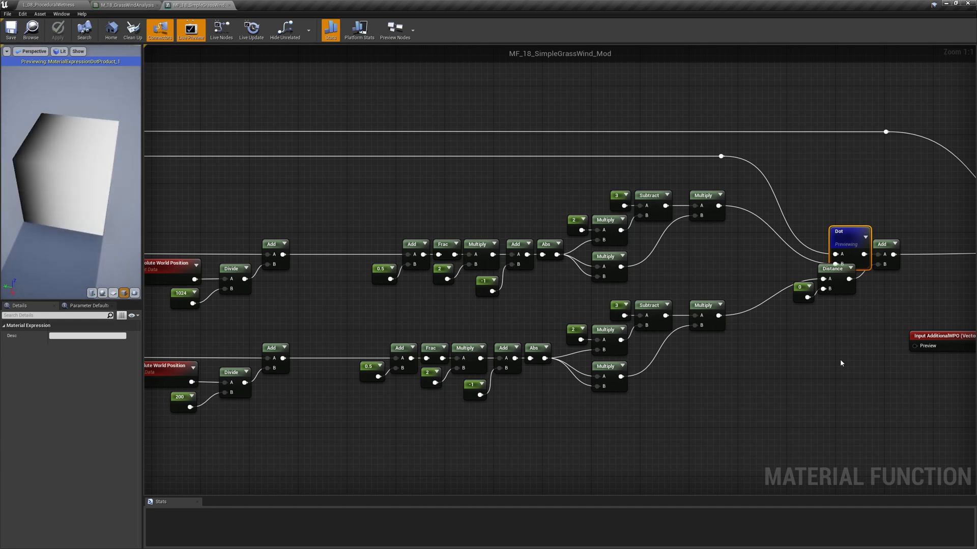
left_click(833, 268)
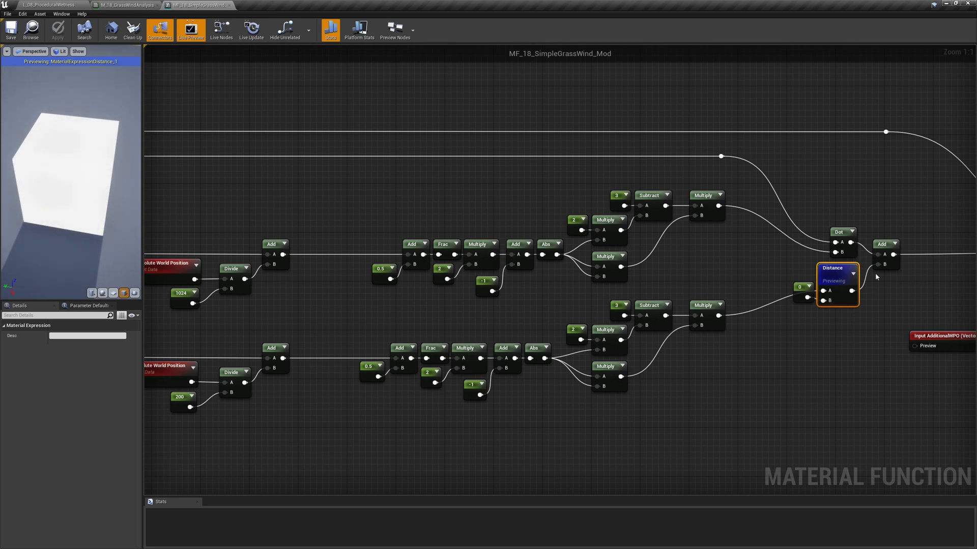
left_click(882, 244)
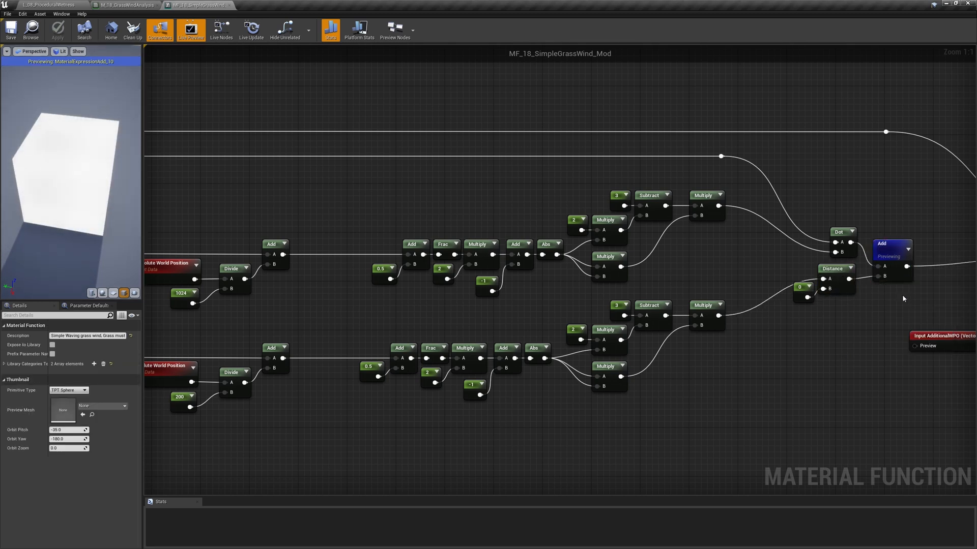
right_click(885, 243)
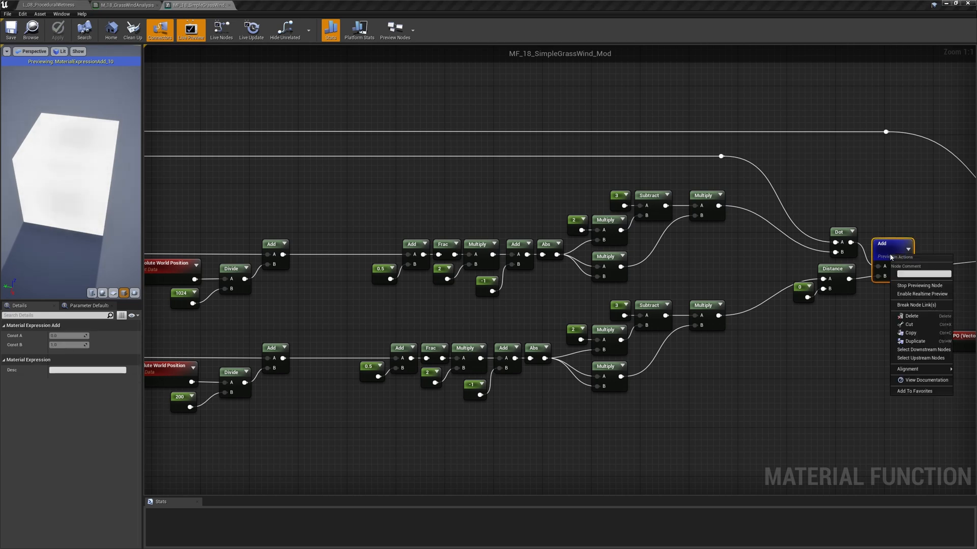
left_click(919, 285)
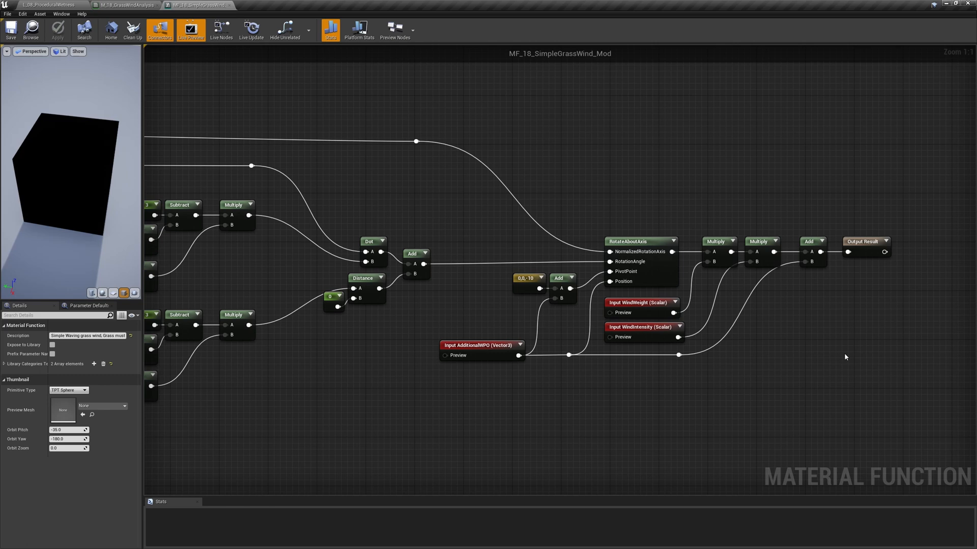
Step: Place an 'In' vector FunctionInput above the 0,1,0,1 Constant4Vector
left_click(522, 278)
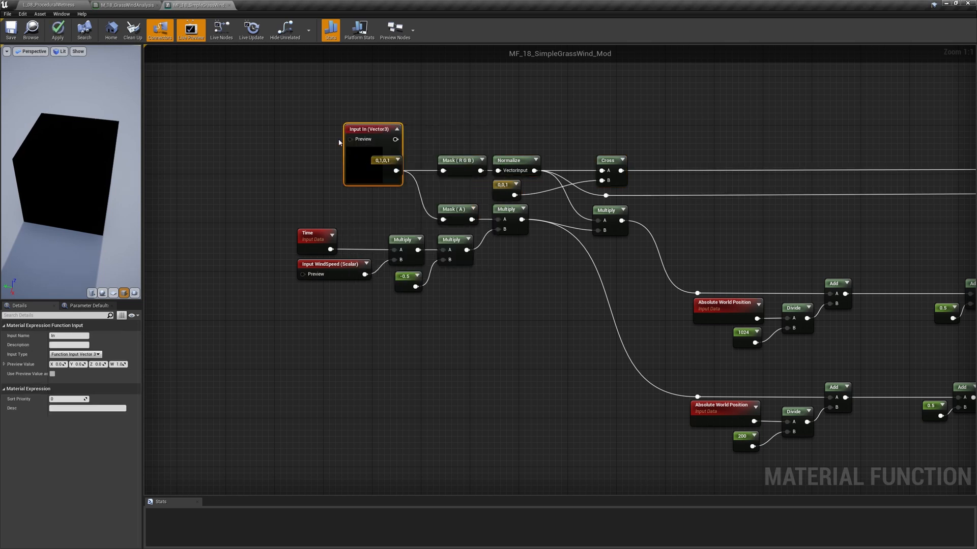
Step: Rename the input WindDirection, wire it into both masks in the constant's spot, and select the RGB mask
type("WindDirection")
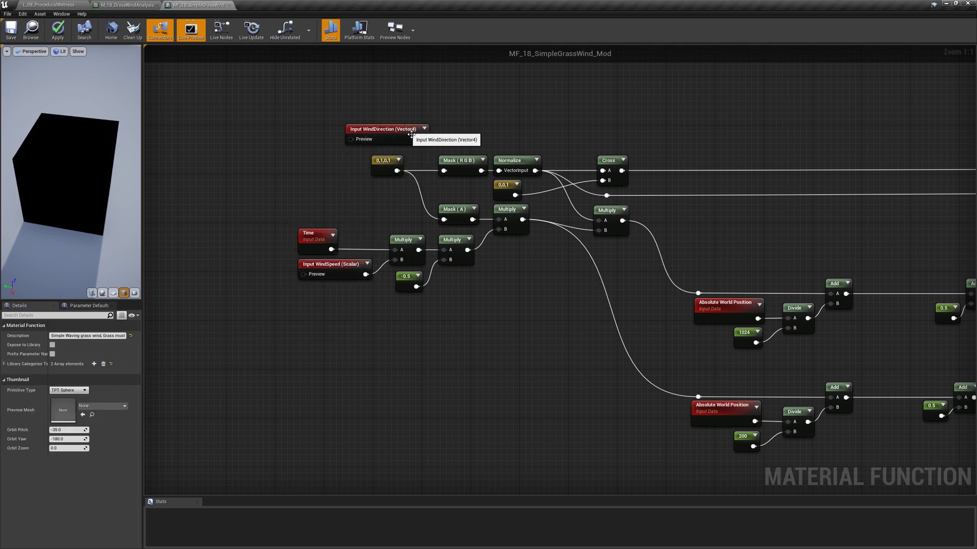
left_click_drag(387, 128, 360, 131)
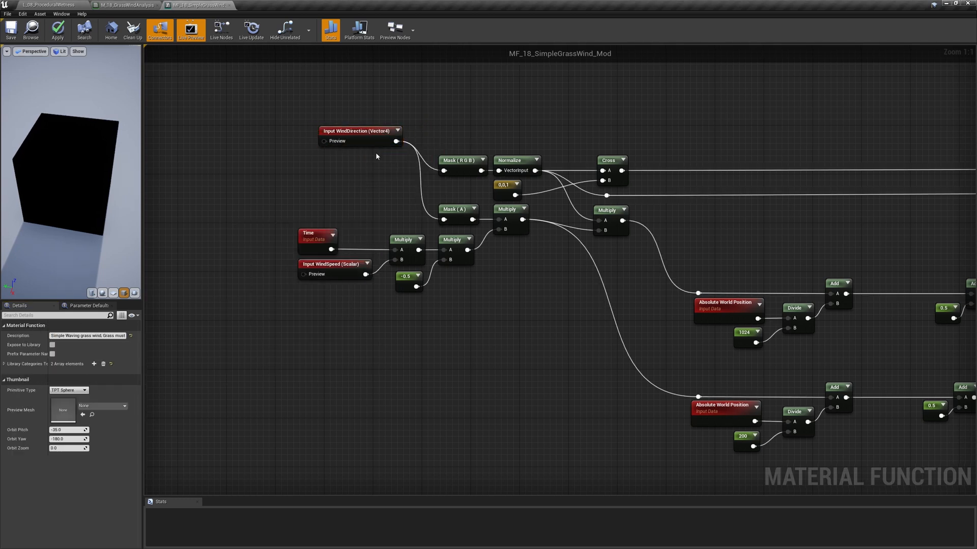
left_click_drag(358, 131, 372, 161)
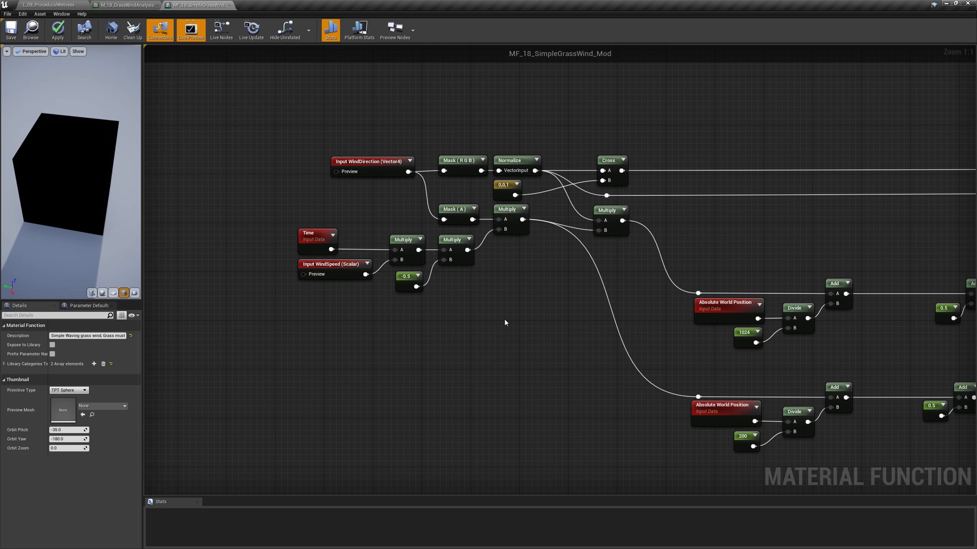
left_click(459, 160)
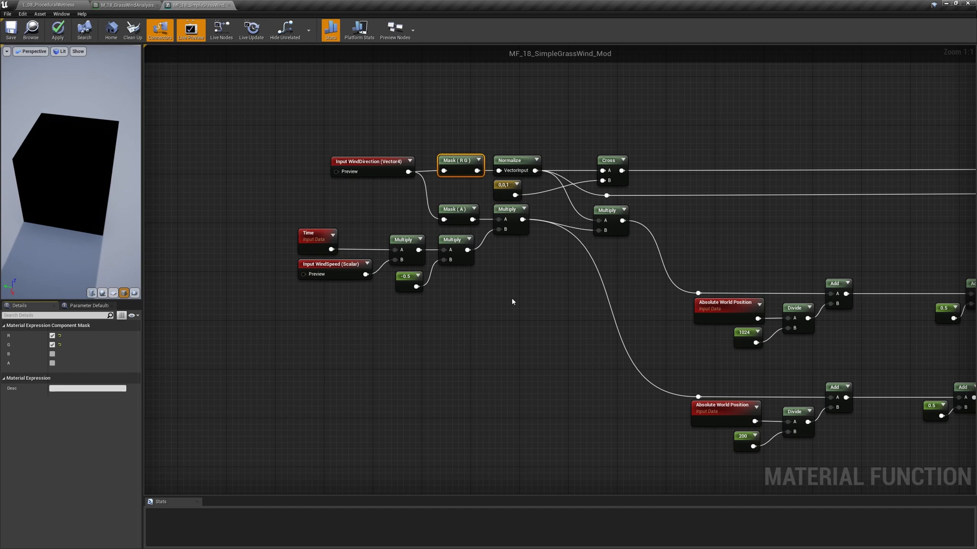
mouse_move(524, 167)
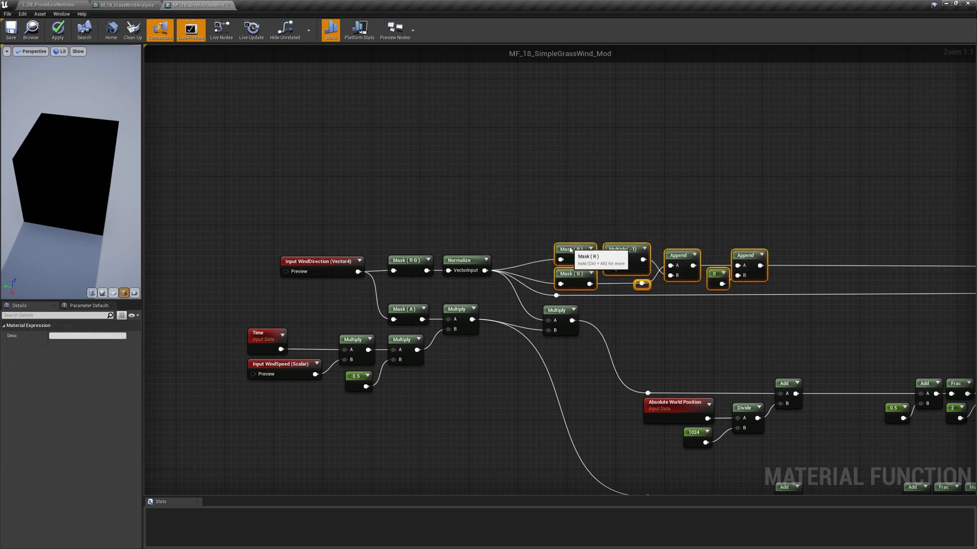
left_click(697, 170)
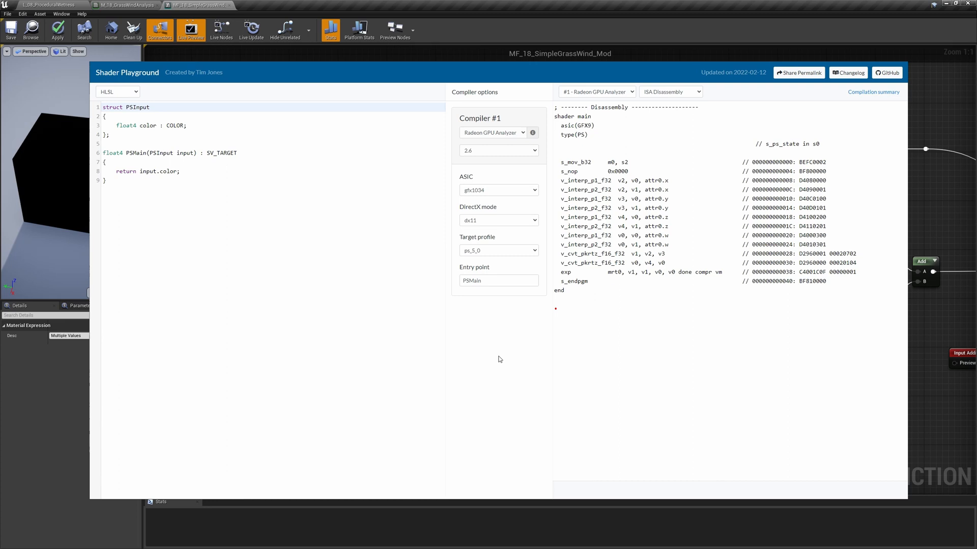
Step: Make PSMain return the smoothed triangle wave (3.0 - 2.0*f)*f*f and view its ISA disassembly
left_click(671, 91)
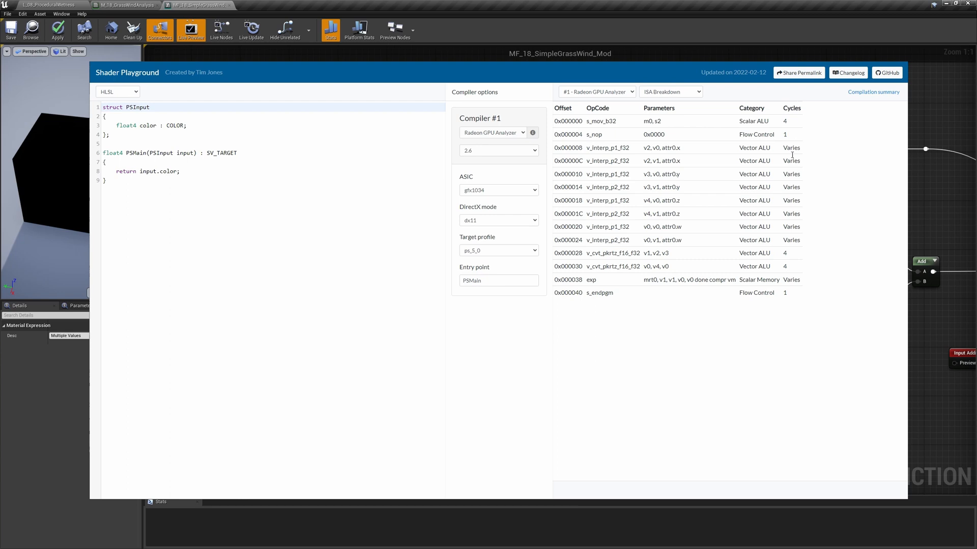
mouse_move(484, 345)
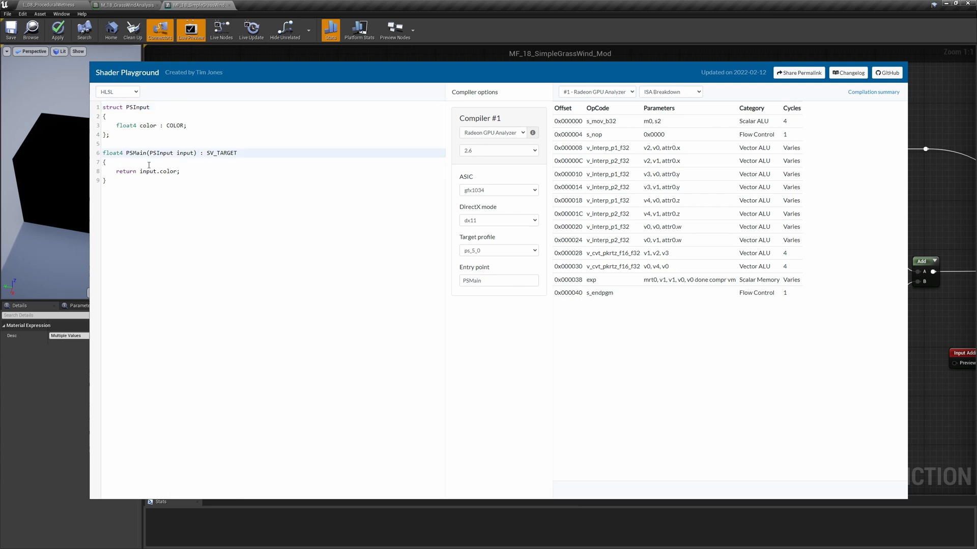
type("float f =")
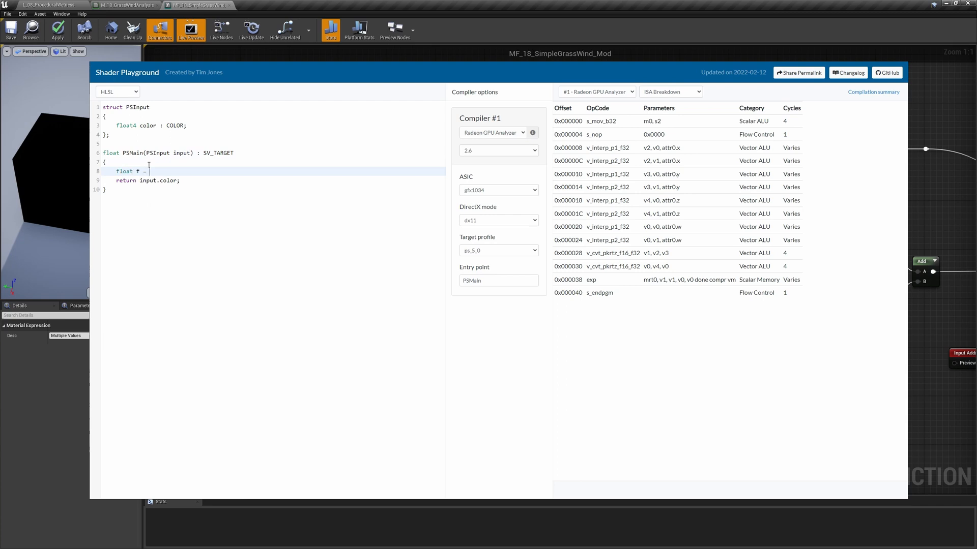
type("abs(frac(input.color")
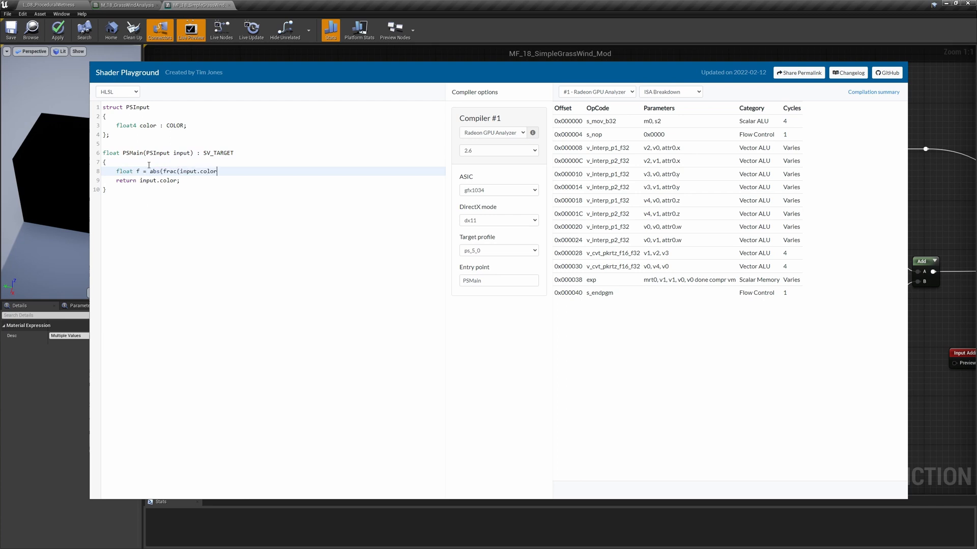
type(".r + 0.5)*2.0")
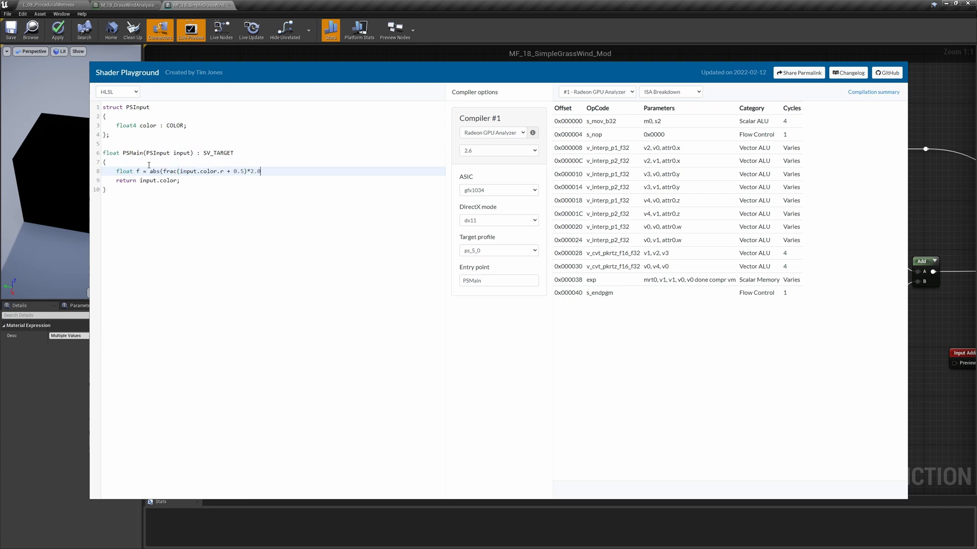
type("- 1.0);")
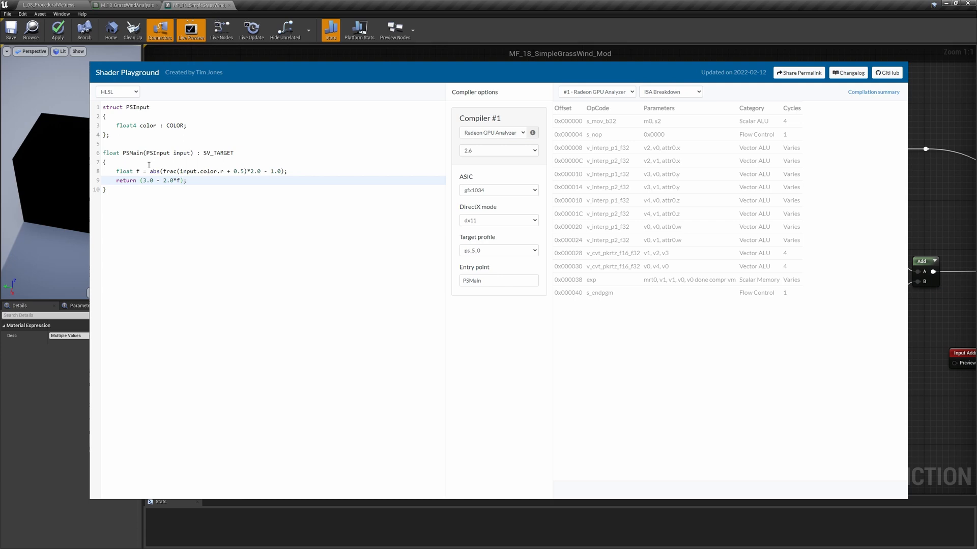
type("*f*f")
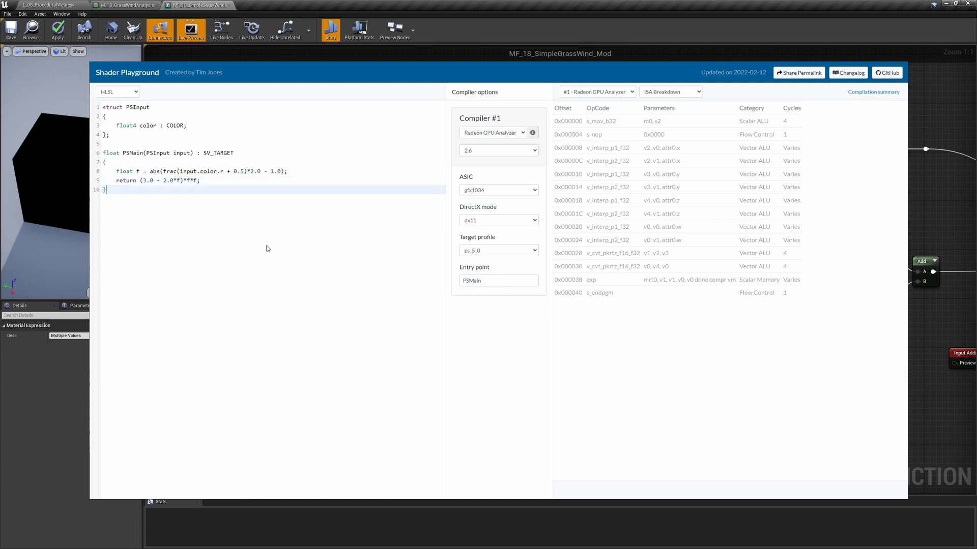
left_click(671, 92)
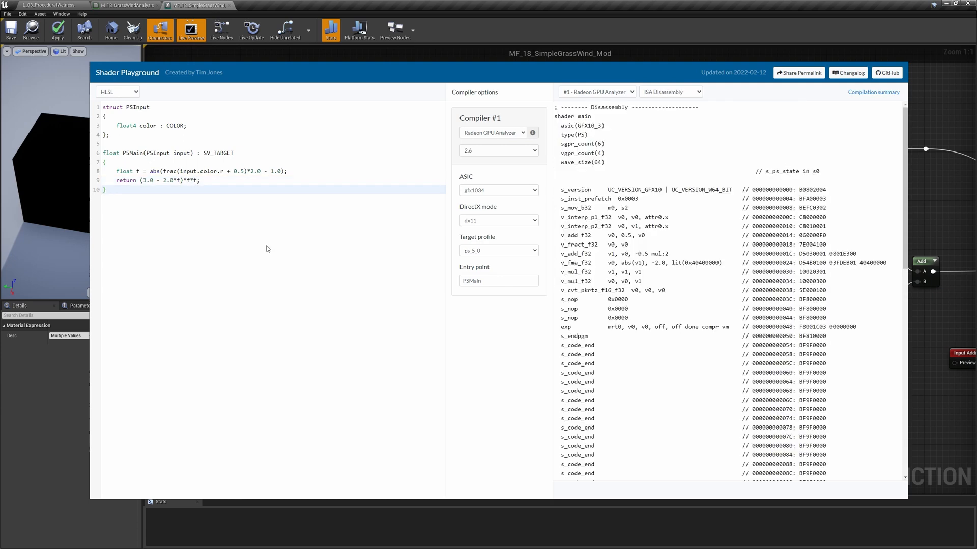
left_click(670, 91)
type("return sin(")
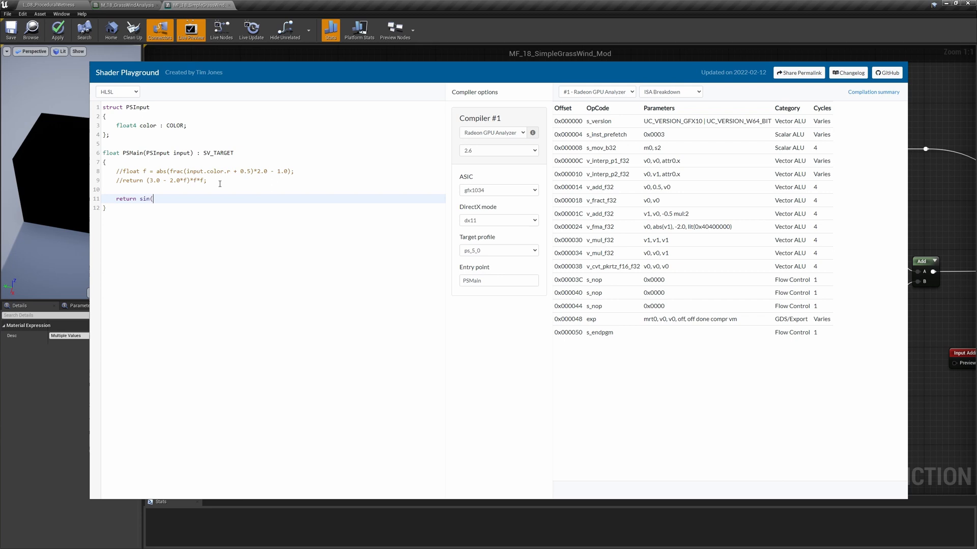
Step: Return sin(input.color.r)*0.5+0.5 and view the single-sine ISA disassembly
type("input.colo")
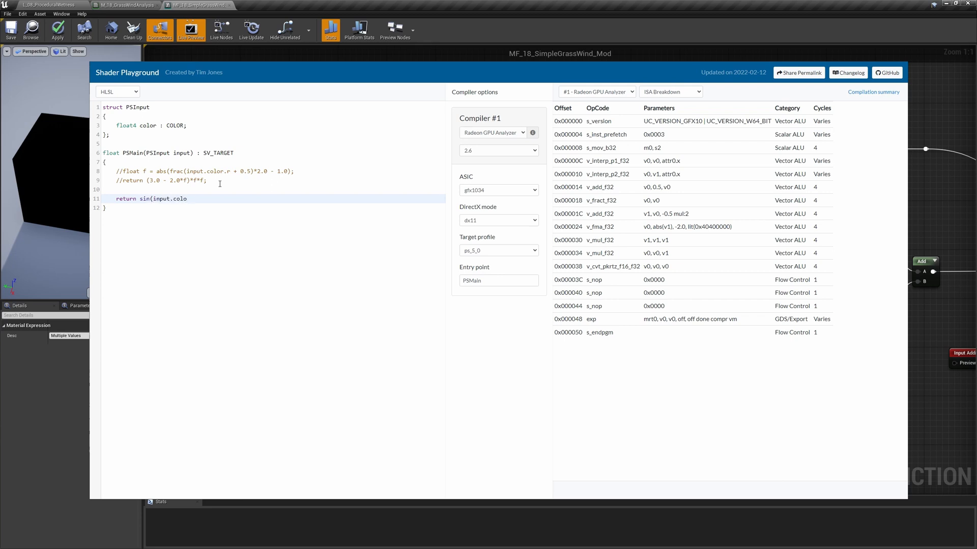
type("r)*0.5")
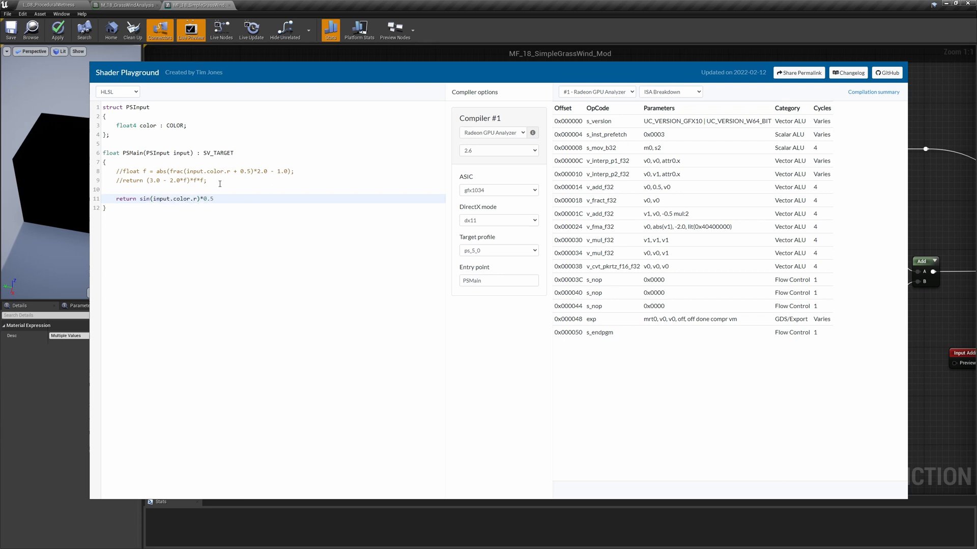
type("+0.5;")
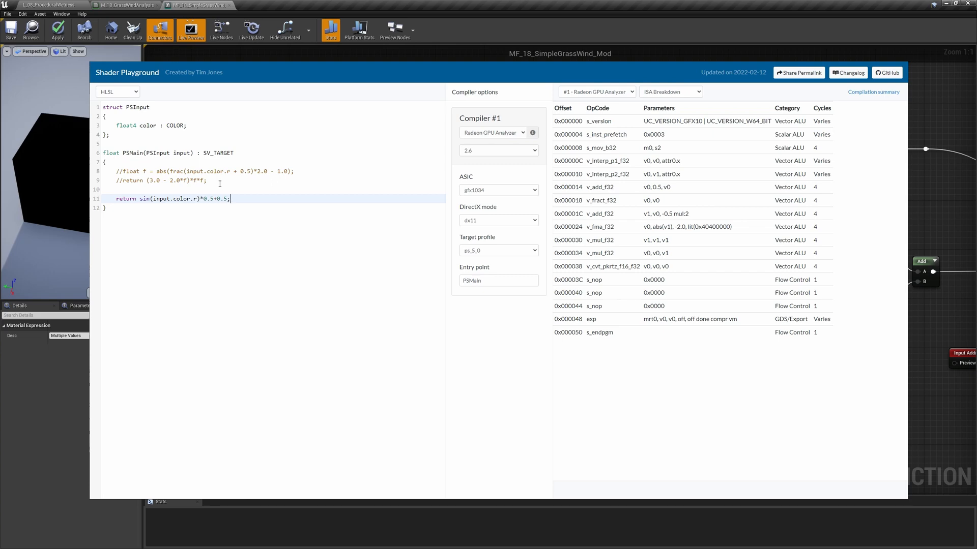
left_click(671, 91)
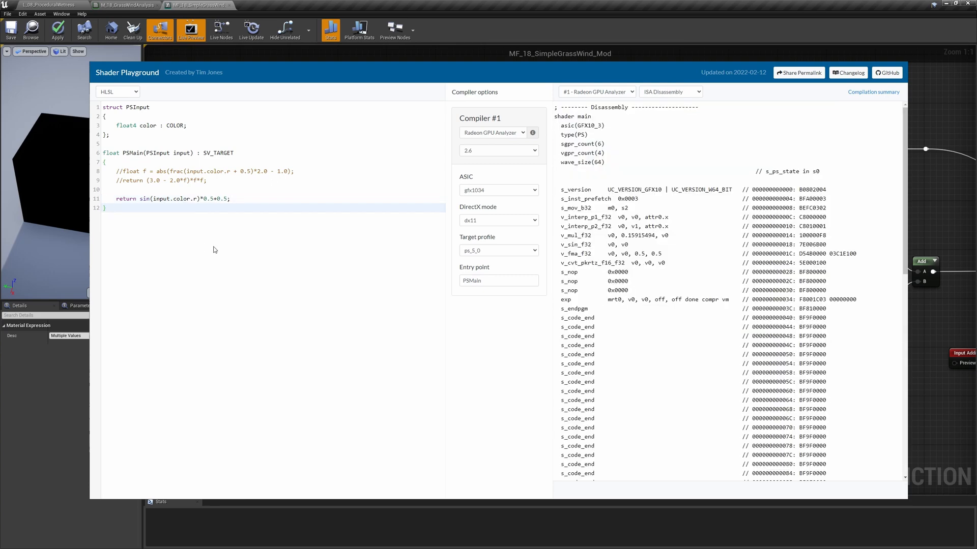
left_click(671, 92)
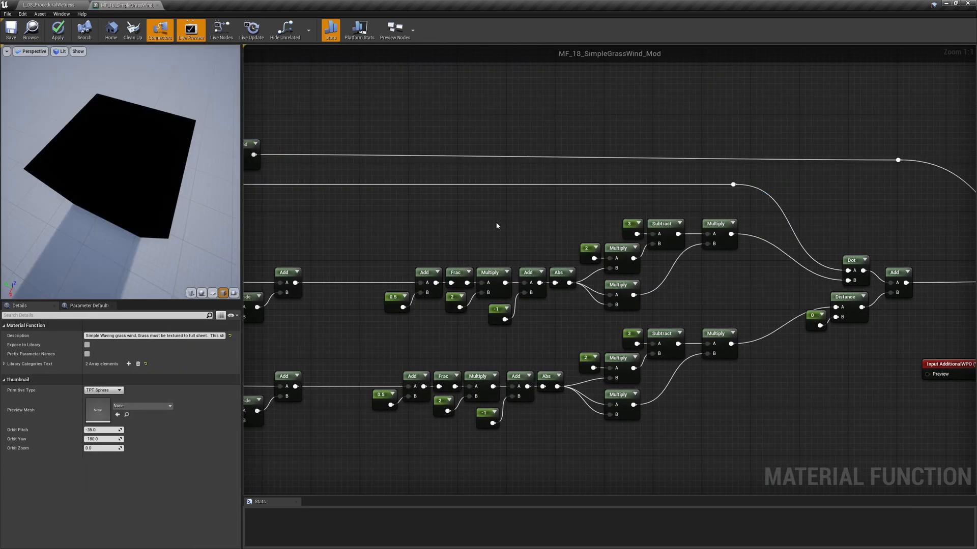
Step: Swap both Frac/Abs chains for Sine plus ConstantBiasScale nodes feeding Dot and Distance
left_click(419, 230)
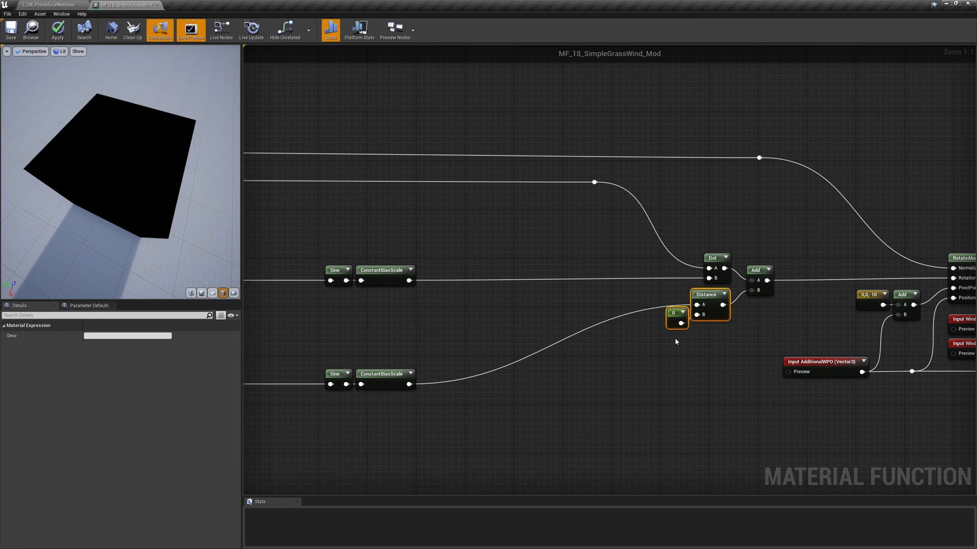
mouse_move(675, 400)
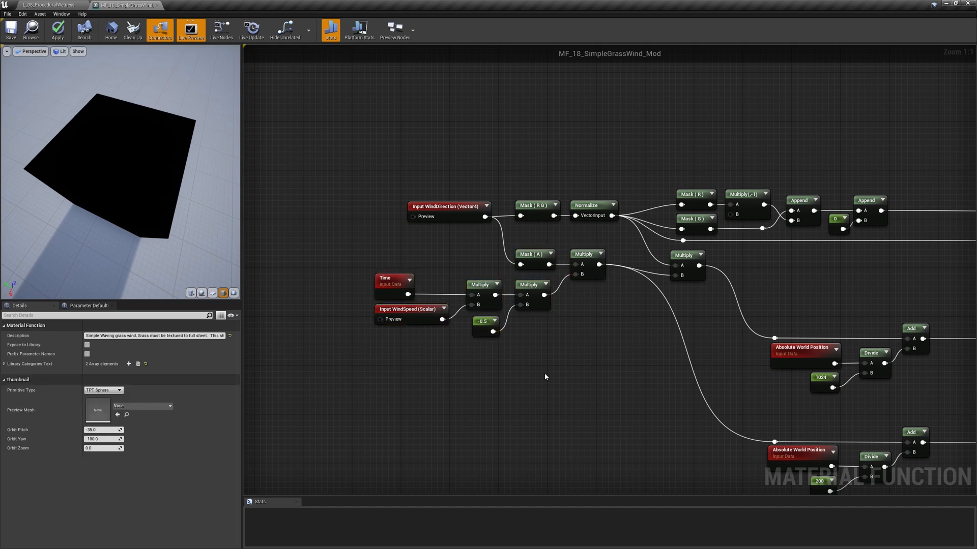
Step: Change the Constant multiplying Time × WindSpeed from -0.5 to -1 in Details
left_click(485, 322)
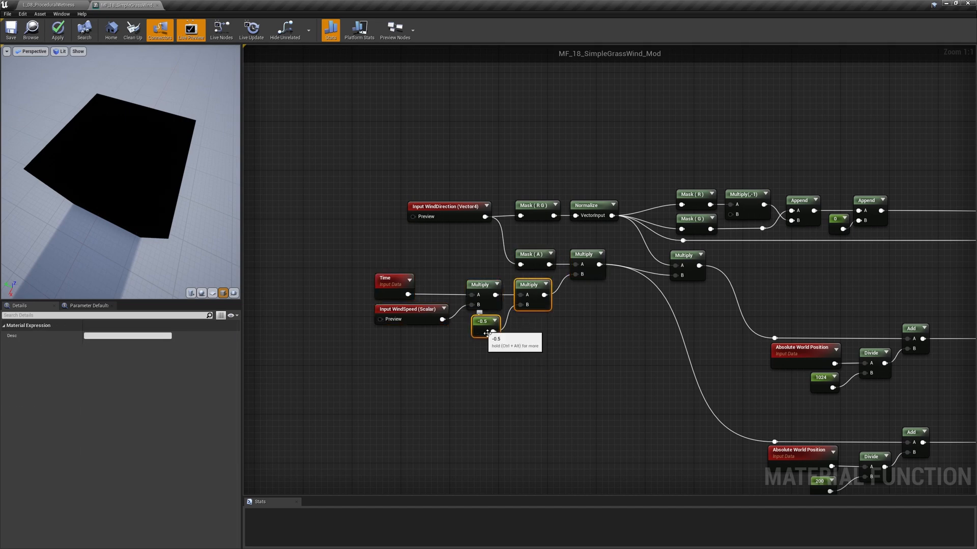
mouse_move(551, 365)
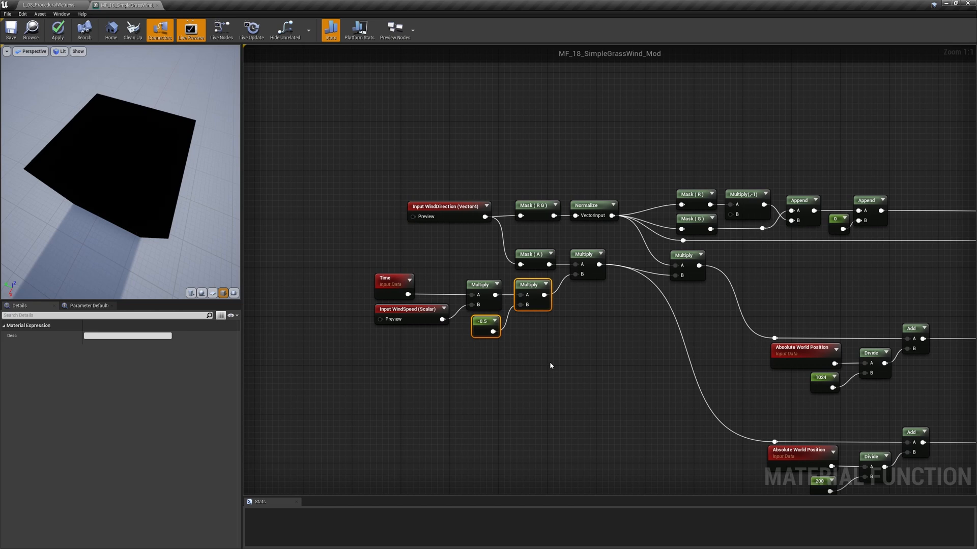
left_click(482, 321)
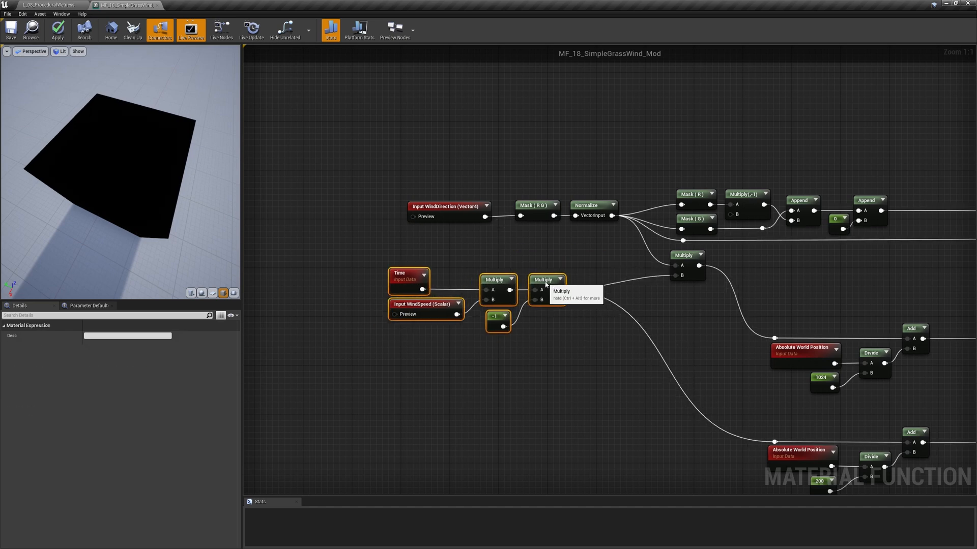
left_click(598, 359)
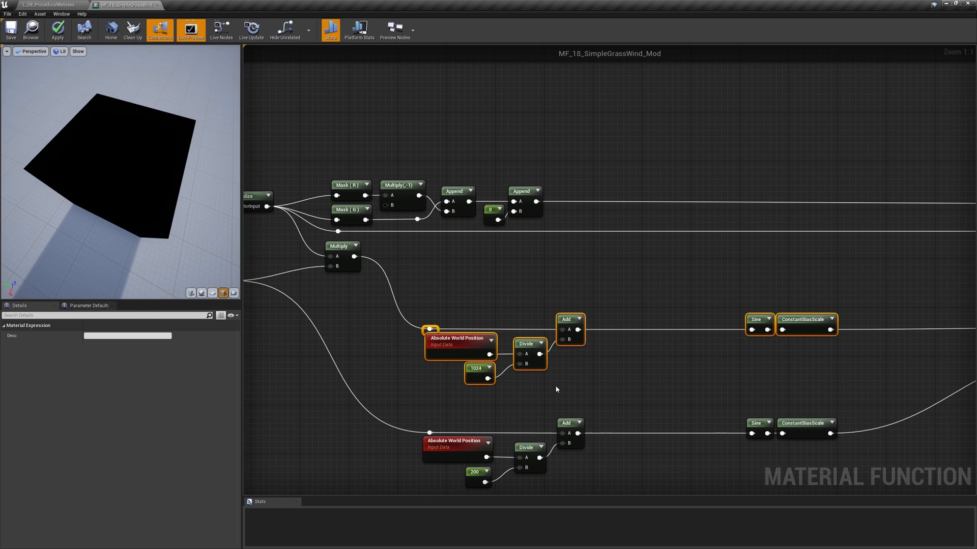
left_click(457, 341)
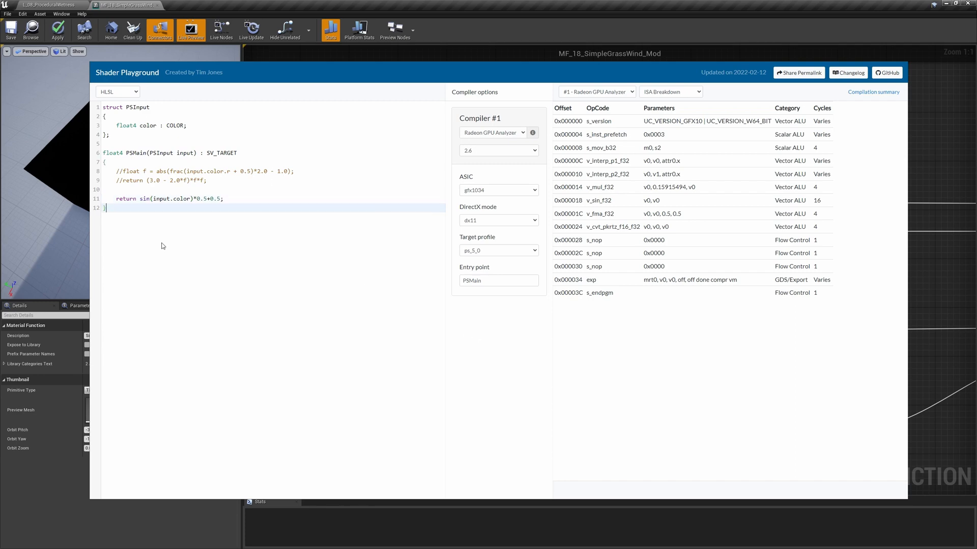
Step: View the ISA disassembly of sin(input.color)*0.5+0.5, showing four per-channel sine instructions
left_click(670, 92)
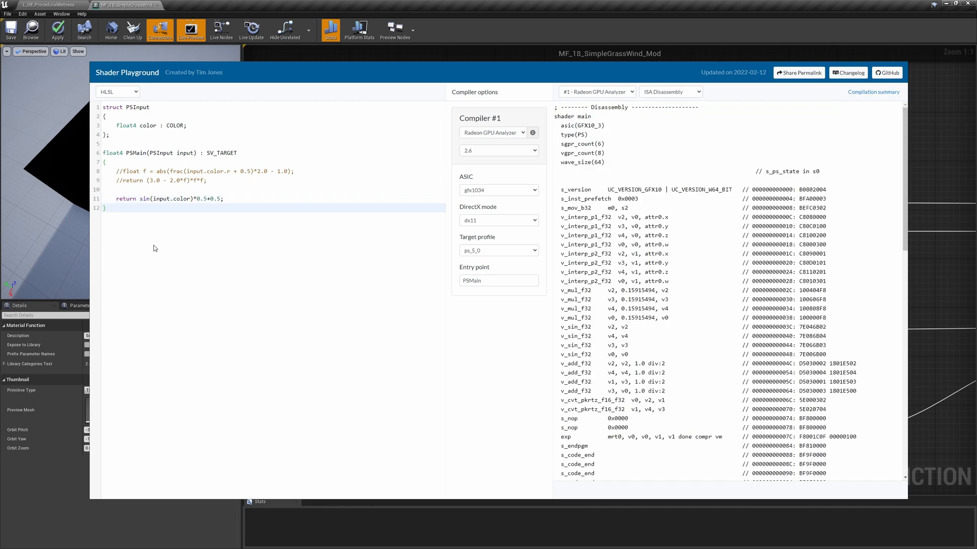
left_click(670, 91)
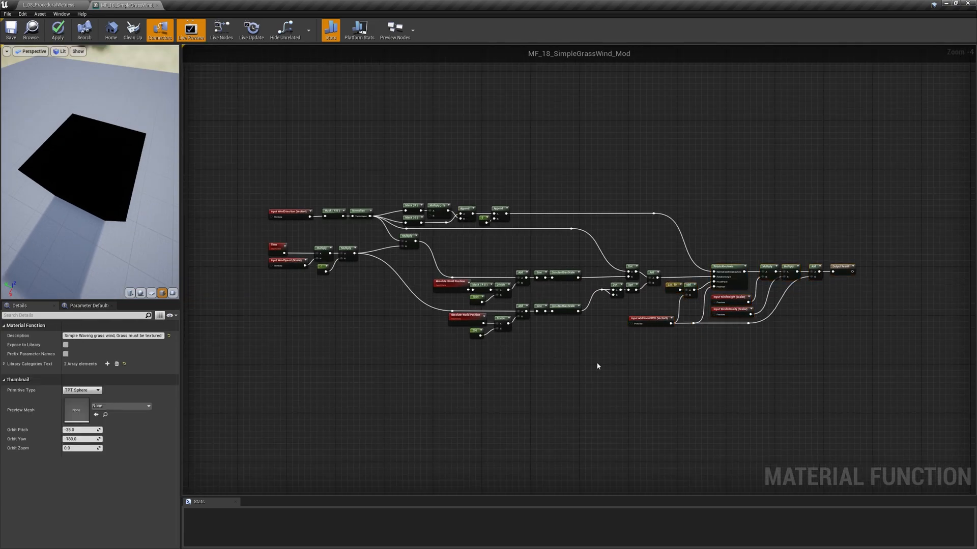
Step: Switch to the M_18_GrassWindAnalysis tab and preview the material on the plane mesh
left_click(197, 4)
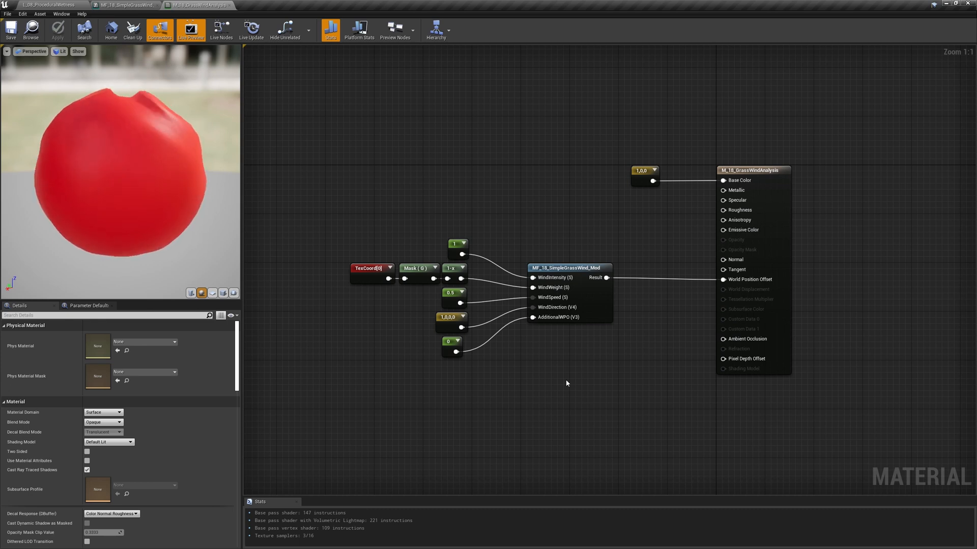
mouse_move(308, 351)
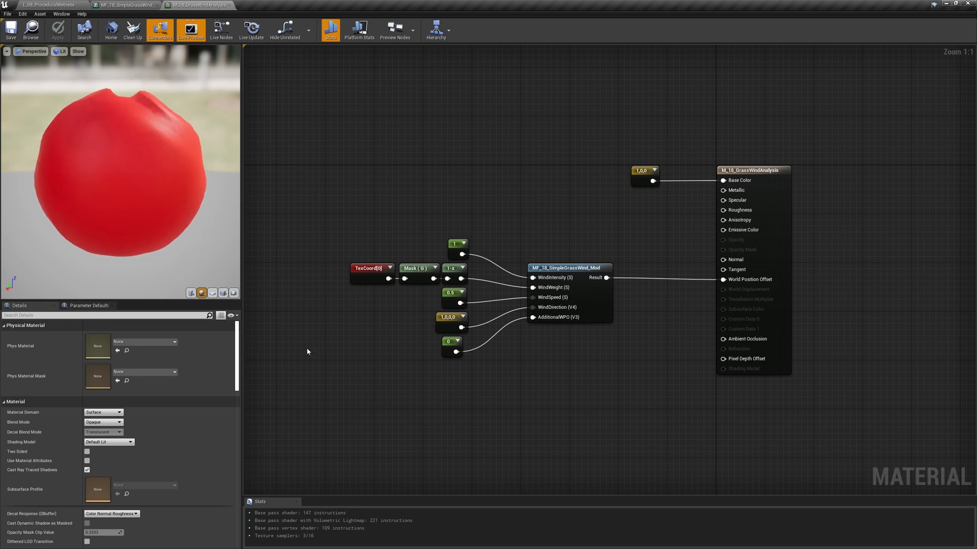
left_click(212, 293)
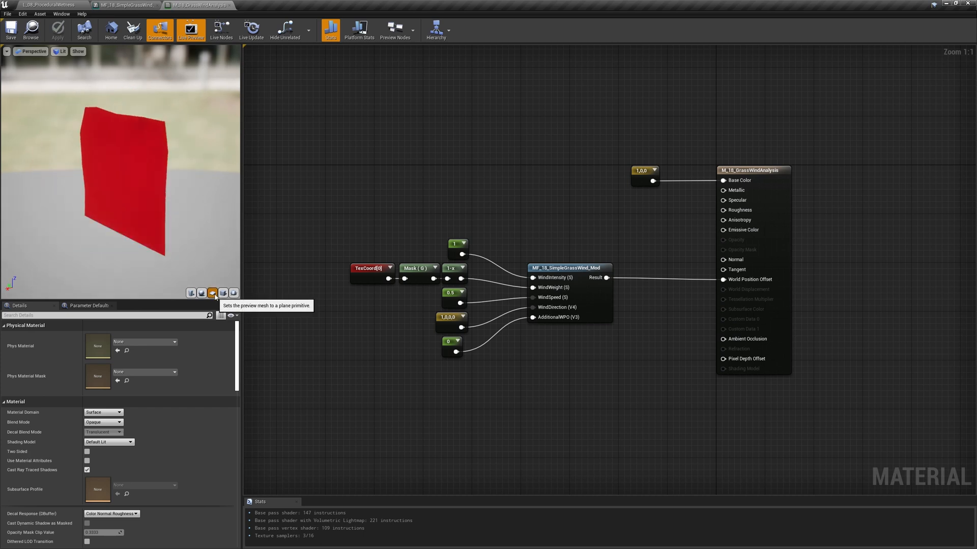